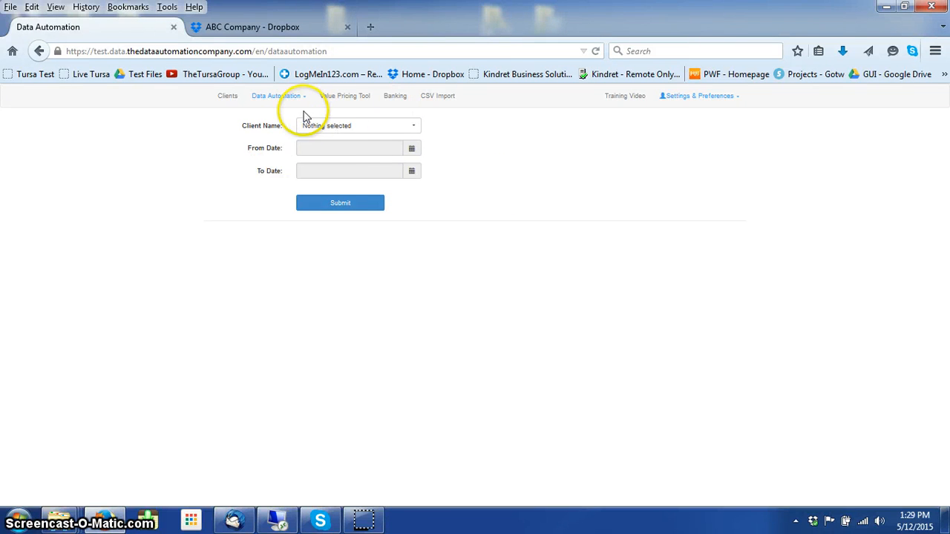
{"action": "mouse_move", "coordinate": [428, 310]}
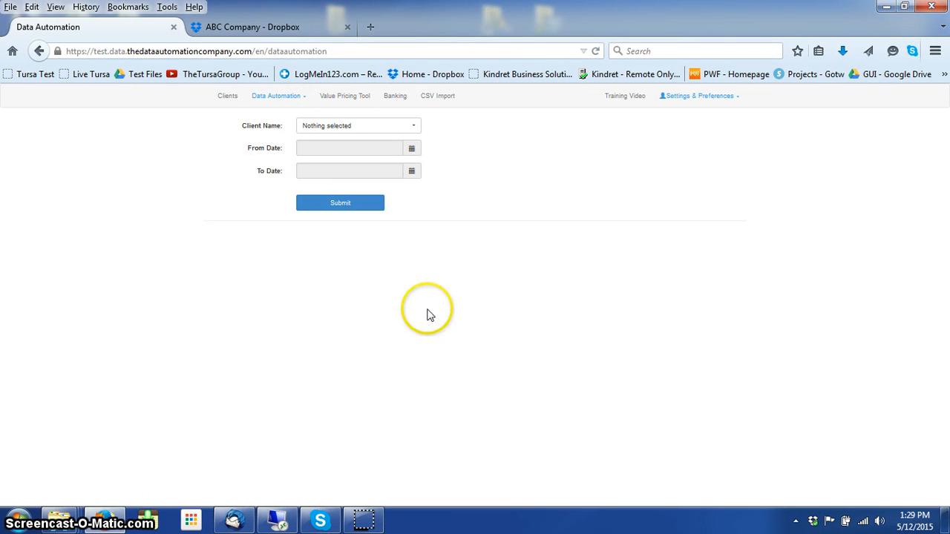
Step: Select ABC Company as the client and submit to list its fuel receipt documents
{"action": "left_click", "coordinate": [357, 126]}
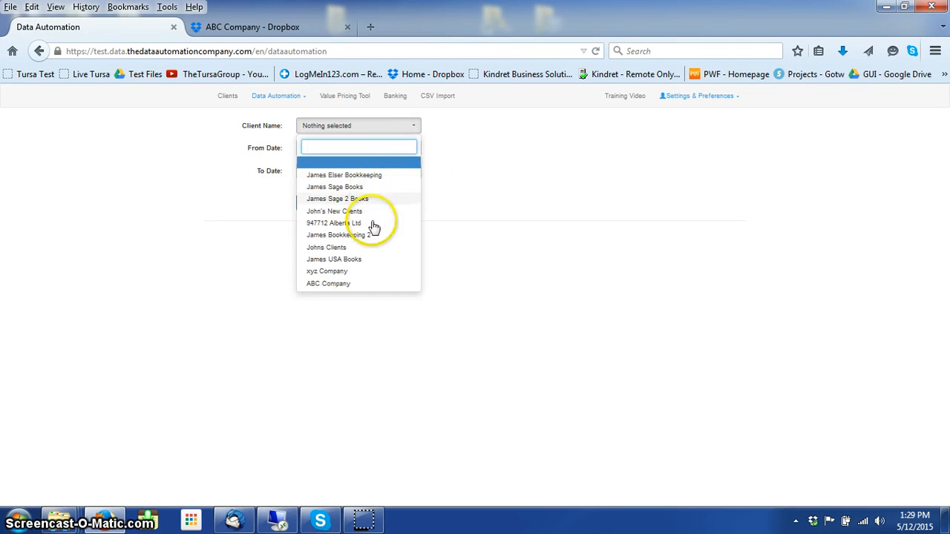
{"action": "left_click", "coordinate": [335, 235]}
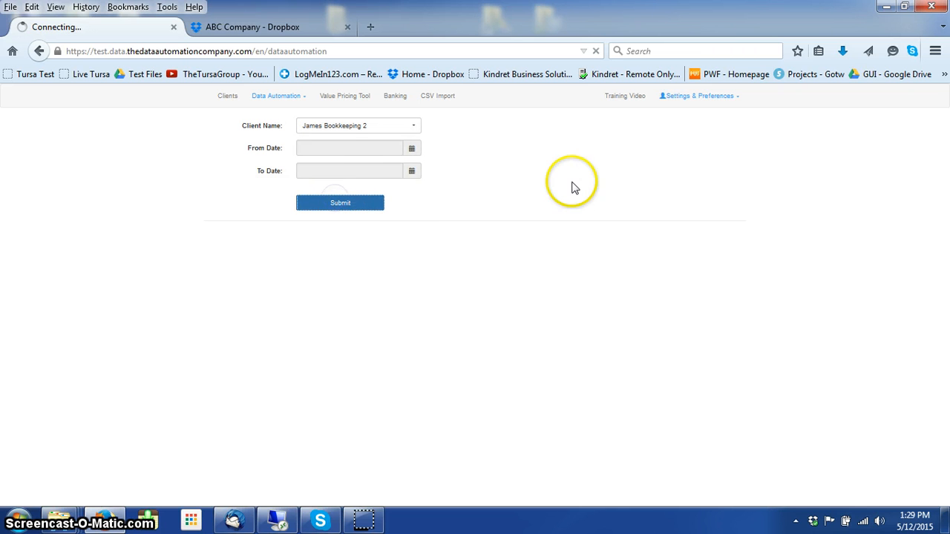
{"action": "left_click", "coordinate": [334, 203]}
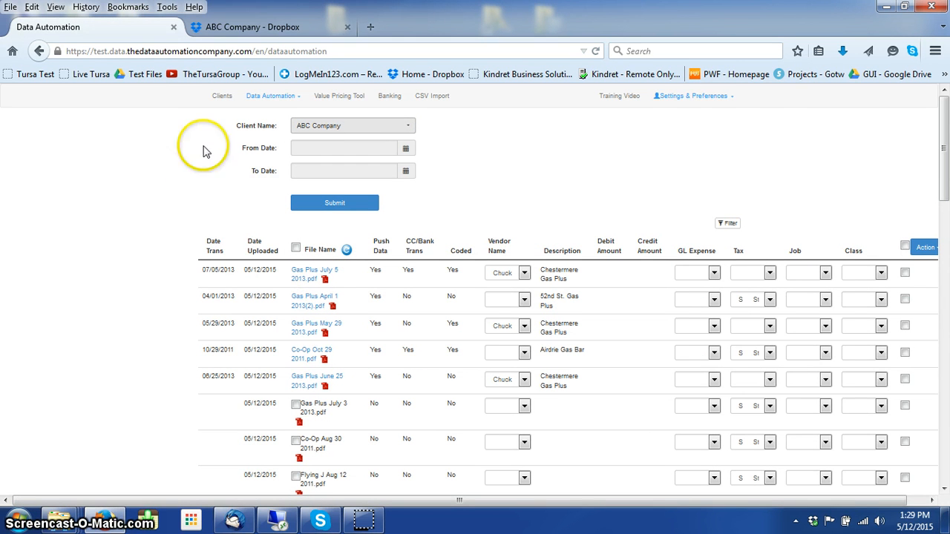
{"action": "left_click", "coordinate": [268, 28]}
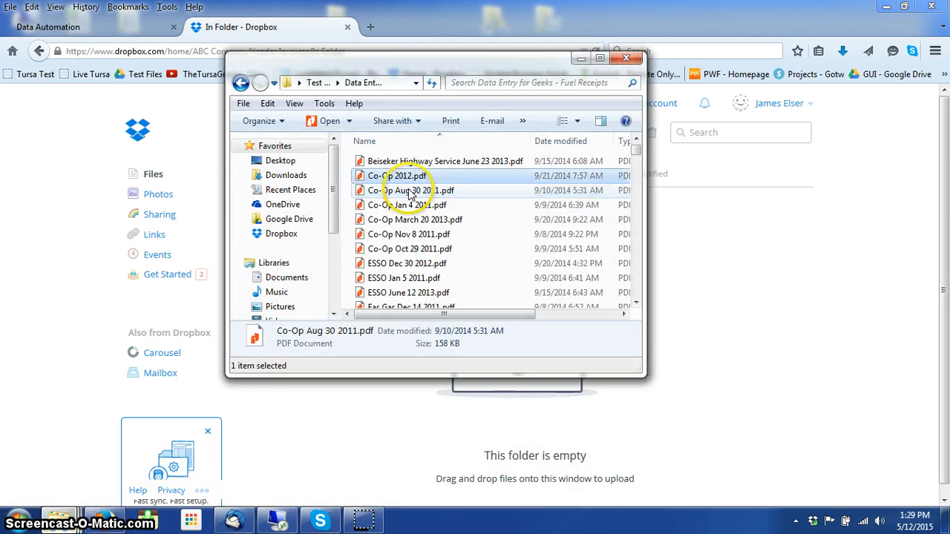
Step: Select the seven Co-Op and ESSO receipt PDFs and upload them to the In Folder
{"action": "left_click", "coordinate": [395, 234]}
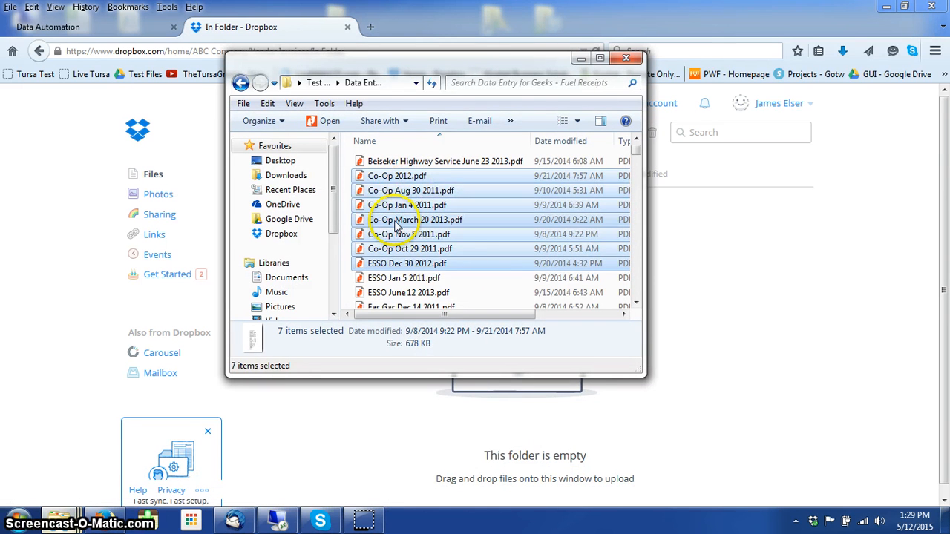
{"action": "left_click", "coordinate": [399, 205]}
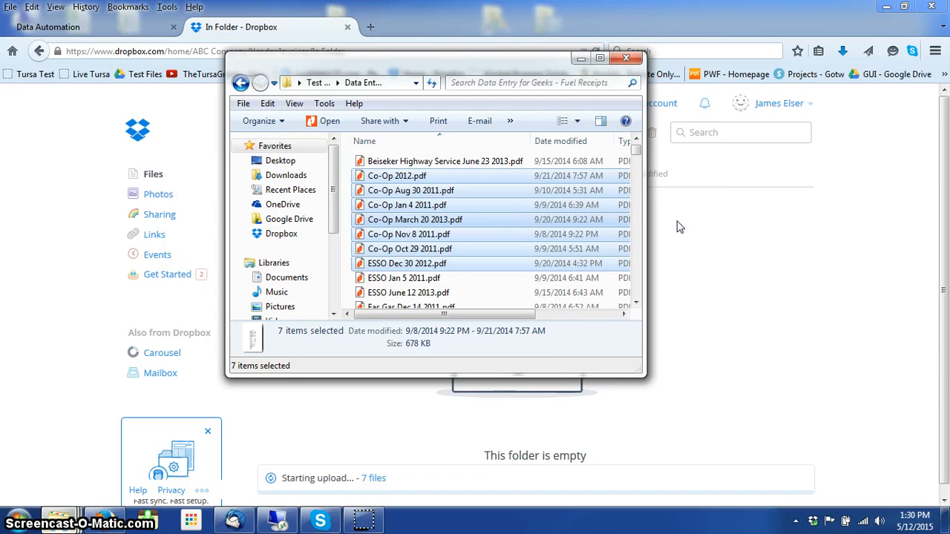
{"action": "left_click", "coordinate": [623, 58]}
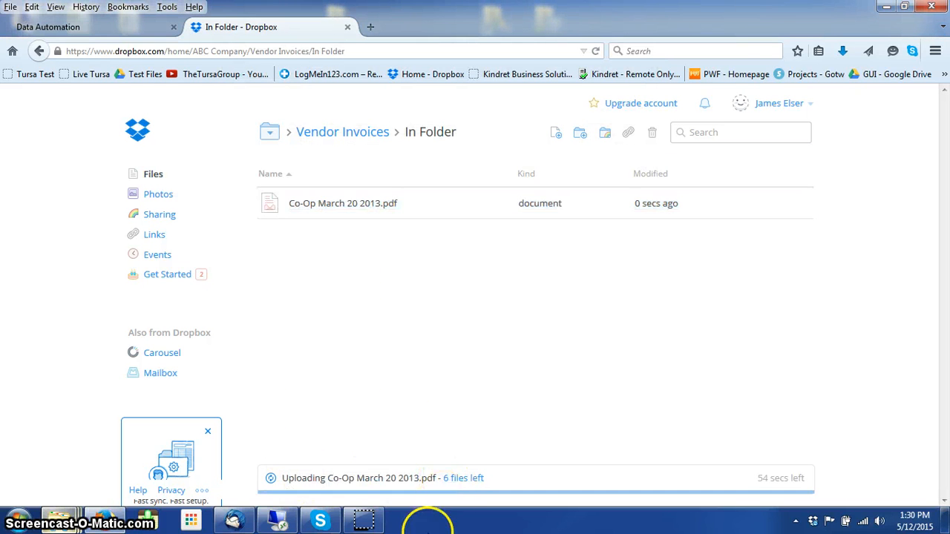
{"action": "mouse_move", "coordinate": [364, 519]}
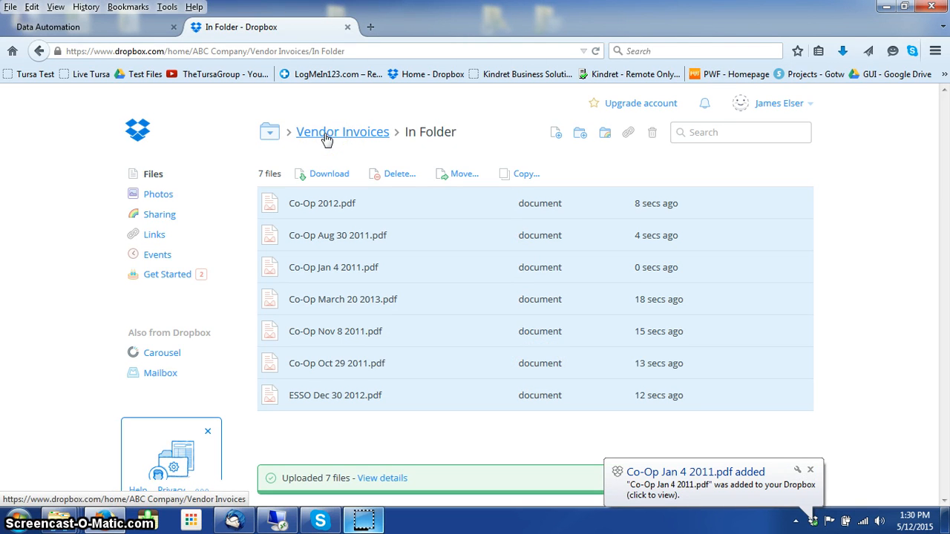
{"action": "mouse_move", "coordinate": [434, 137]}
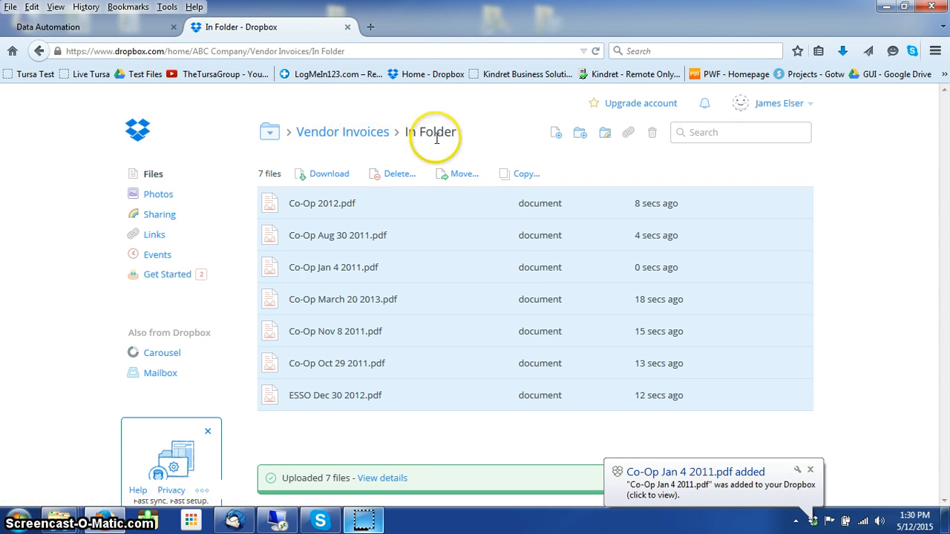
Step: Run Process the document from Data Automation's Extract the data page
{"action": "left_click", "coordinate": [67, 28]}
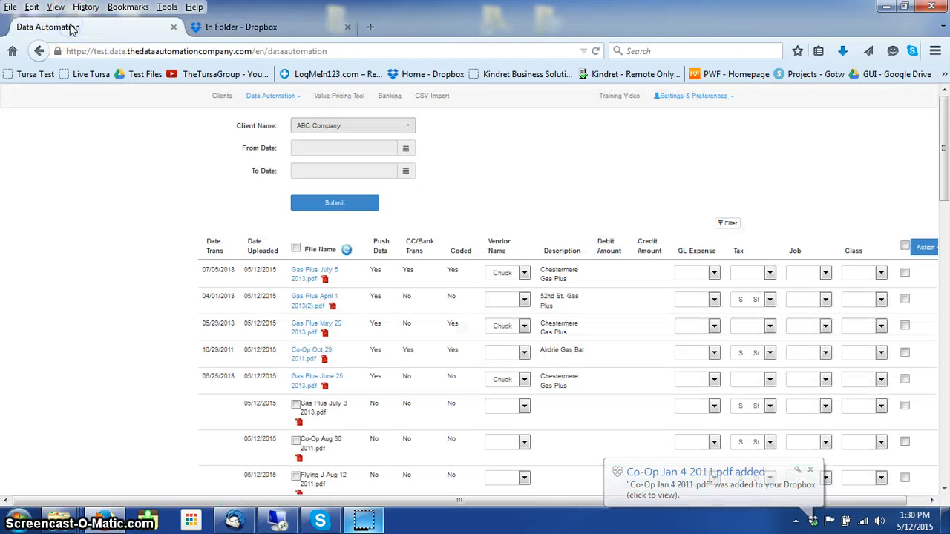
{"action": "left_click", "coordinate": [272, 95]}
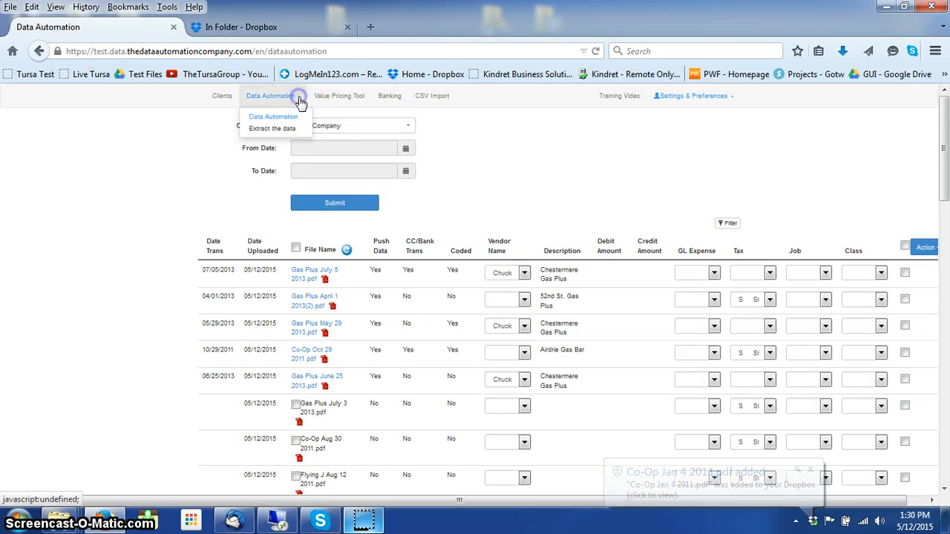
{"action": "left_click", "coordinate": [273, 116]}
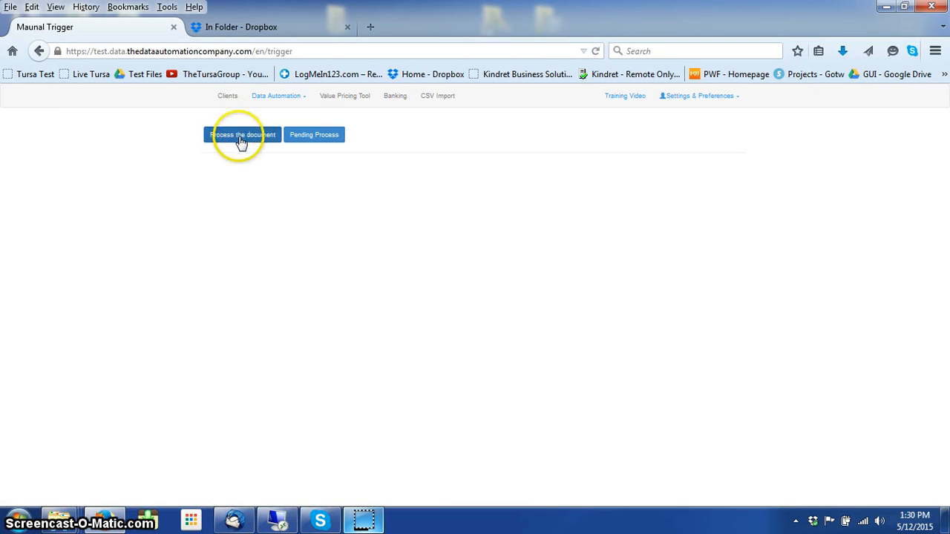
{"action": "left_click", "coordinate": [242, 134]}
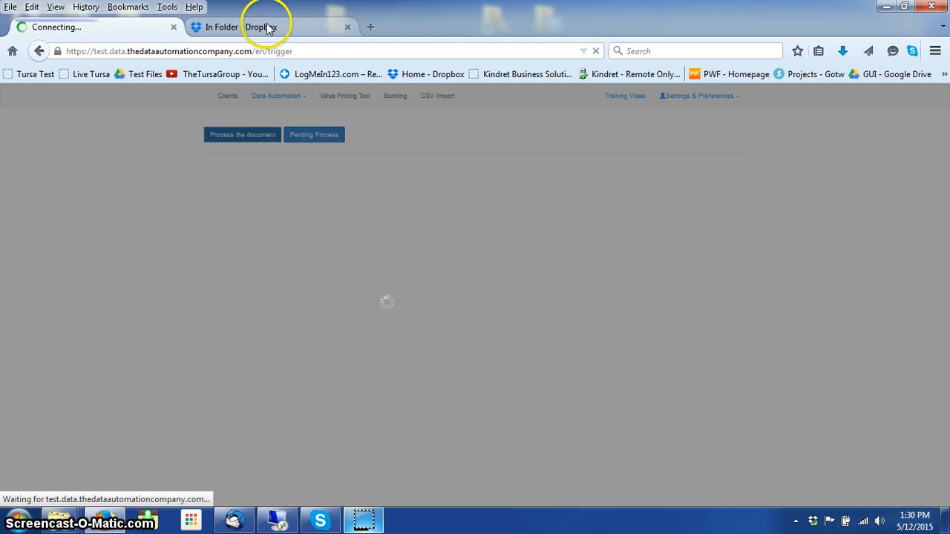
{"action": "left_click", "coordinate": [263, 28]}
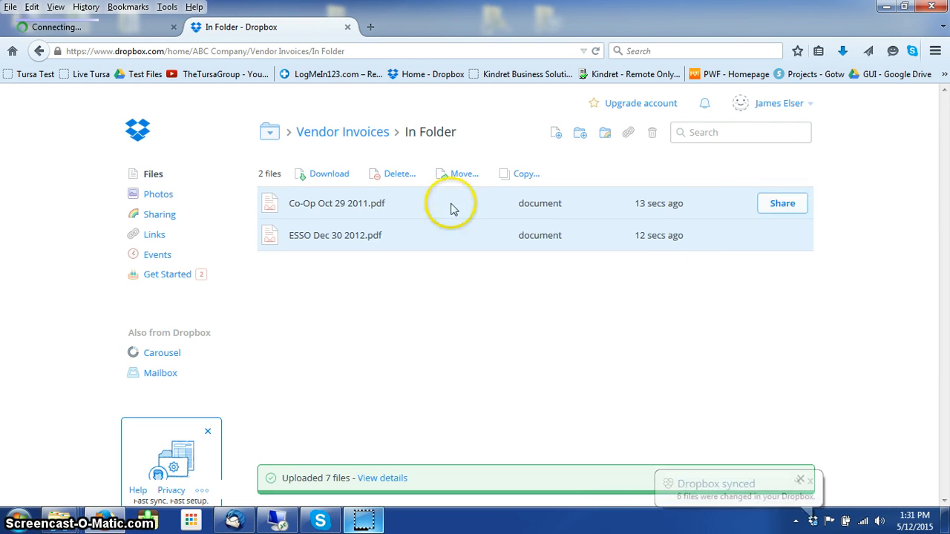
Step: Check the In Folder - Uploaded folder, then return to Vendor Invoices
{"action": "left_click", "coordinate": [343, 131]}
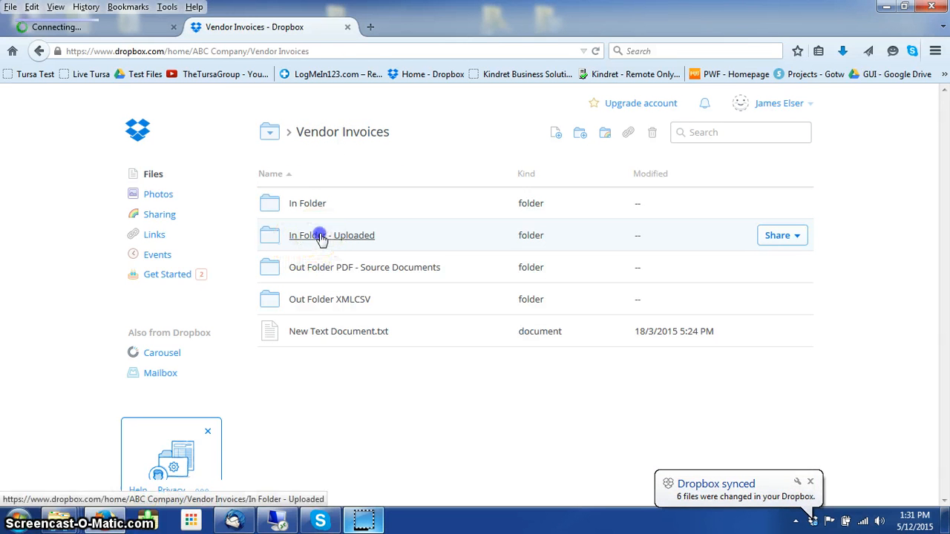
{"action": "left_click", "coordinate": [324, 235]}
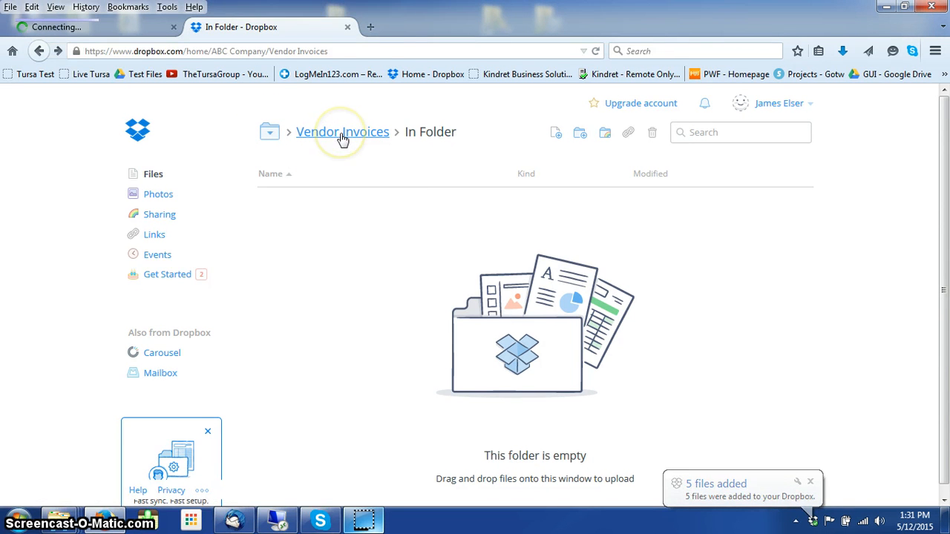
{"action": "left_click", "coordinate": [342, 131]}
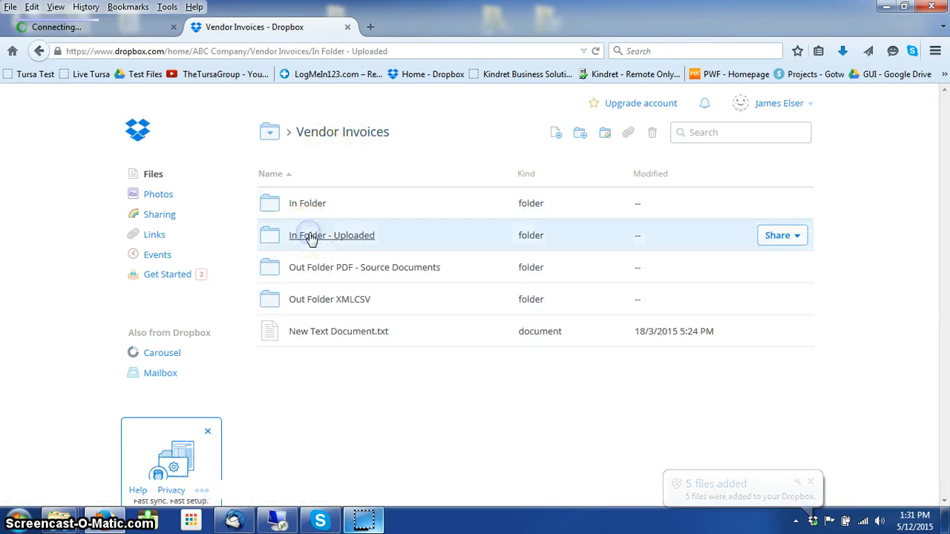
{"action": "left_click", "coordinate": [311, 236]}
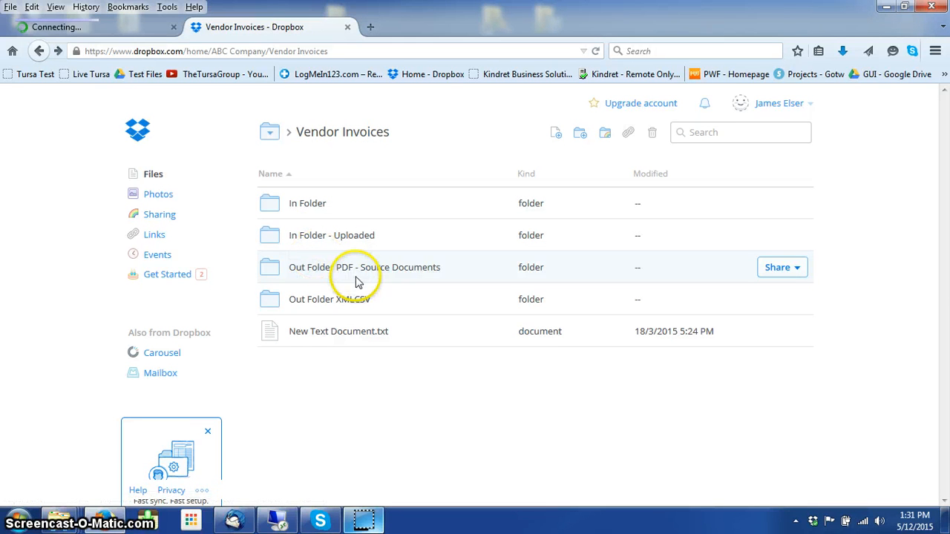
{"action": "mouse_move", "coordinate": [289, 270]}
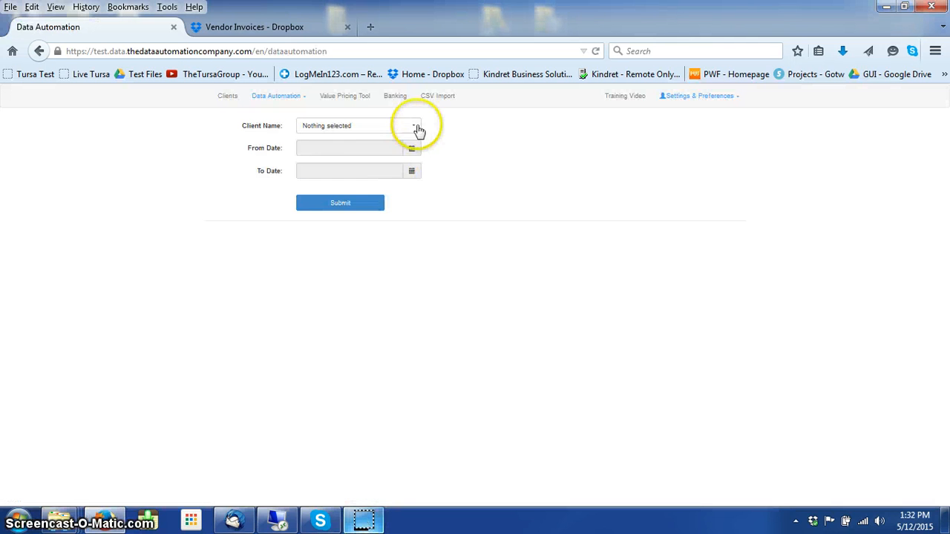
Step: List ABC Company's receipts and tick the Co-Op Oct 29 2011.pdf row
{"action": "left_click", "coordinate": [413, 126]}
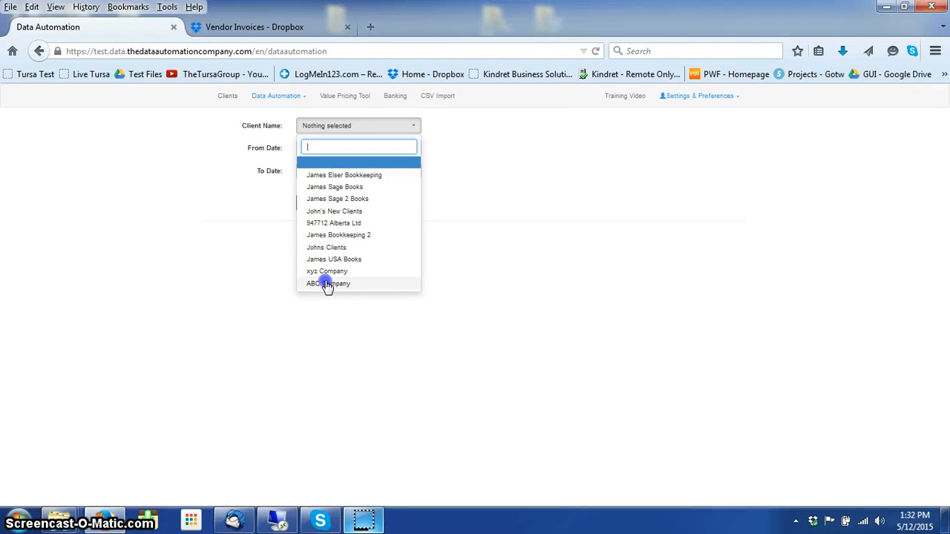
{"action": "left_click", "coordinate": [327, 284]}
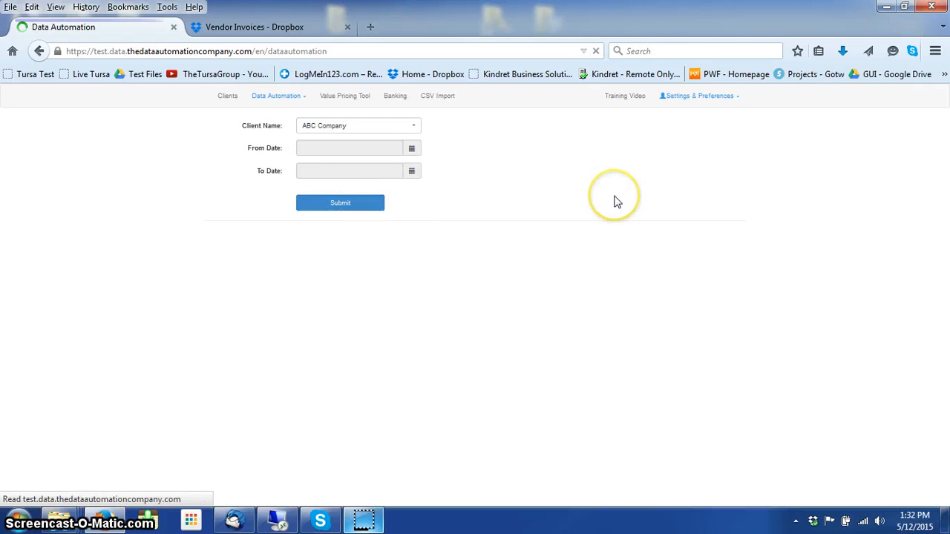
{"action": "left_click", "coordinate": [339, 203]}
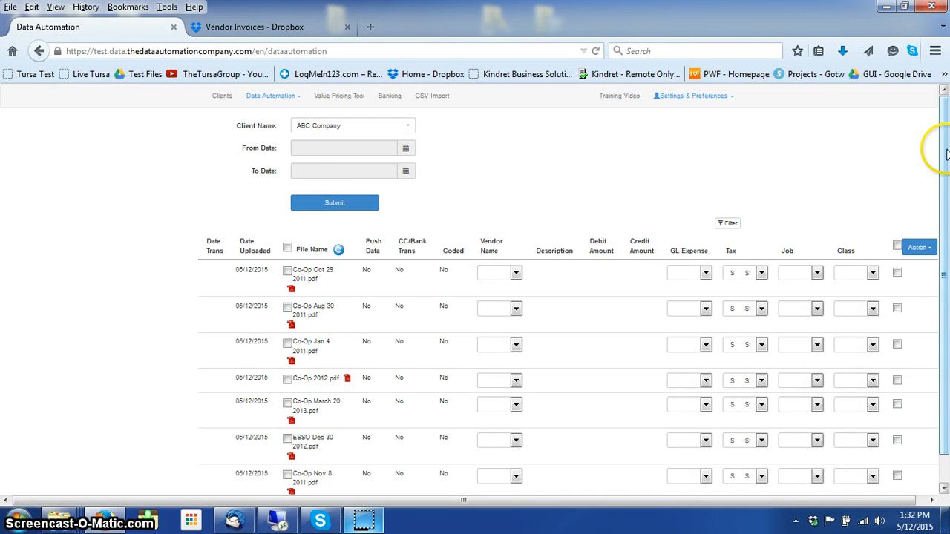
{"action": "scroll", "scroll_direction": "down", "scroll_amount": 3}
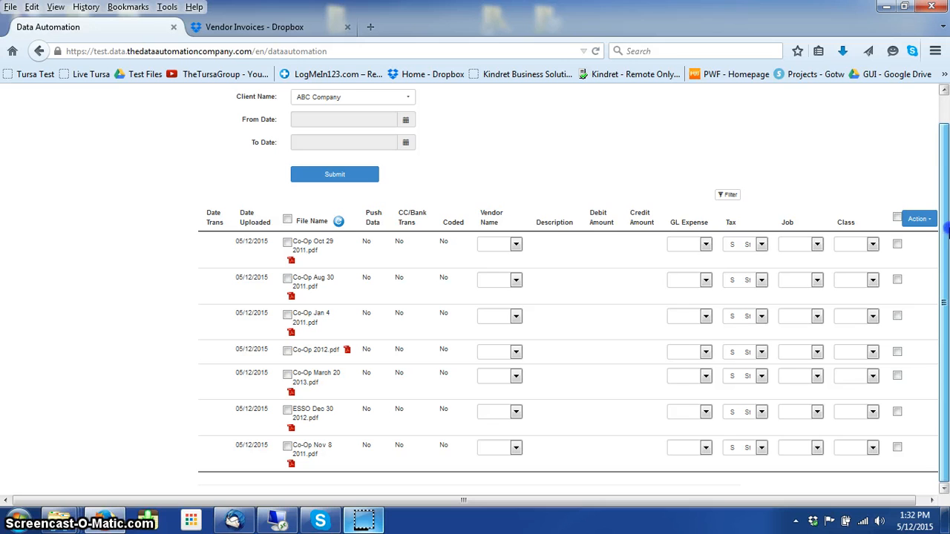
{"action": "mouse_move", "coordinate": [345, 256]}
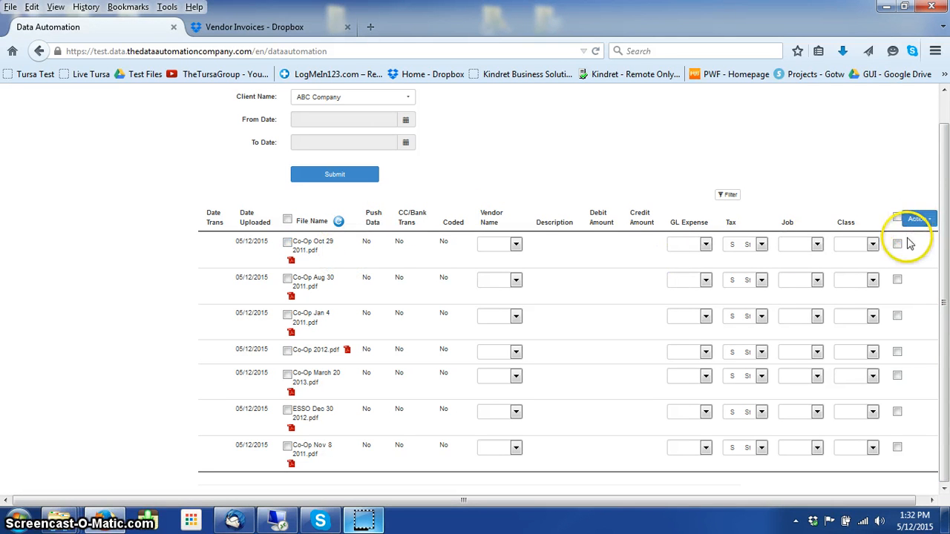
{"action": "left_click", "coordinate": [897, 243]}
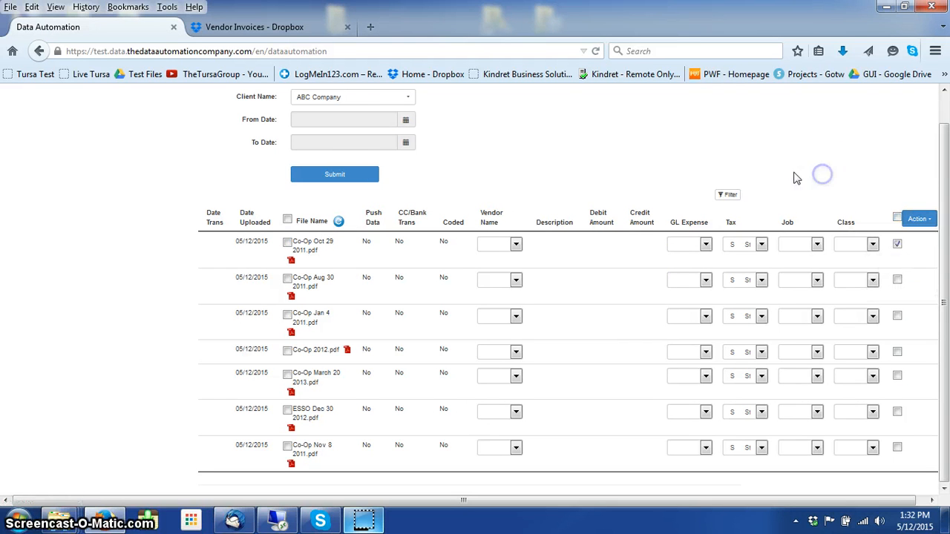
{"action": "left_click", "coordinate": [288, 219]}
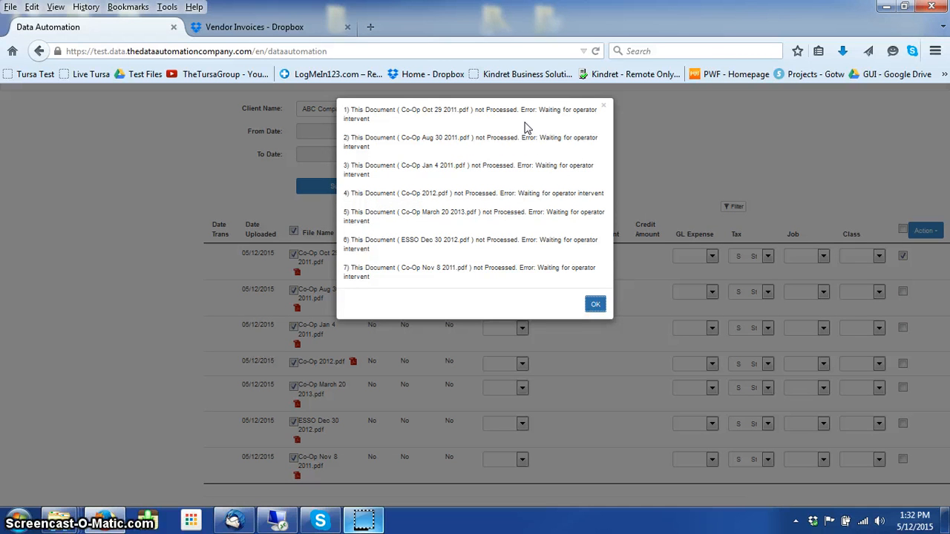
{"action": "mouse_move", "coordinate": [595, 304]}
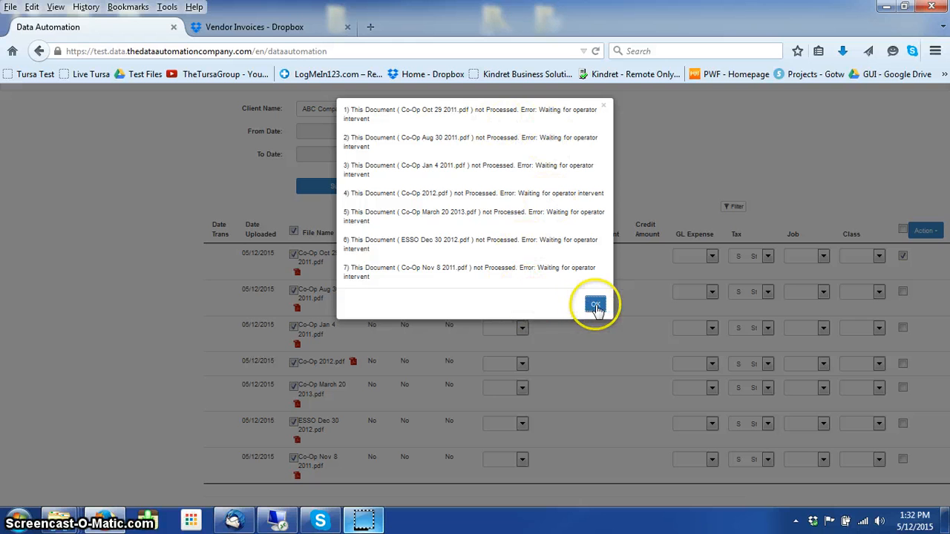
Step: Dismiss the report saying the documents are waiting for operator intervention
{"action": "left_click", "coordinate": [596, 304]}
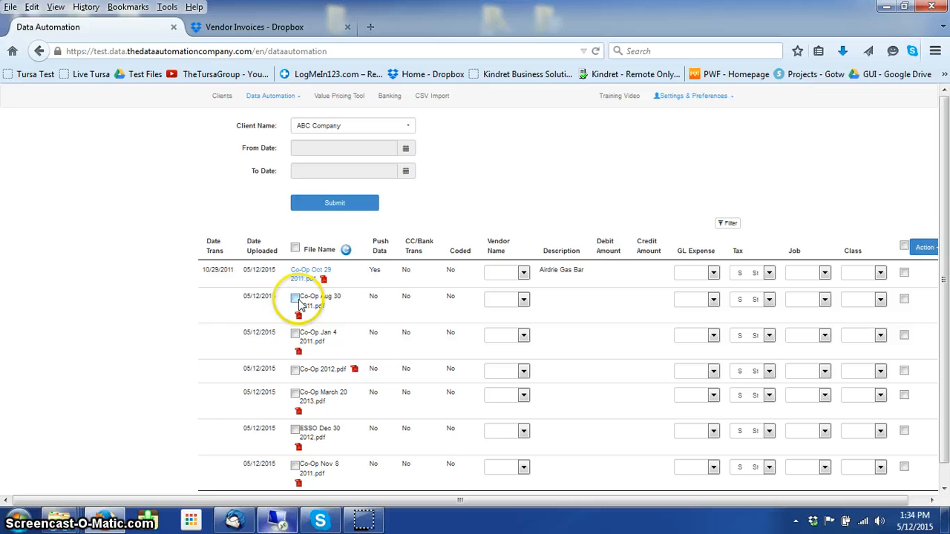
Step: Mark Co-Op Aug 30 2011.pdf for processing and dismiss the success message
{"action": "left_click", "coordinate": [295, 296]}
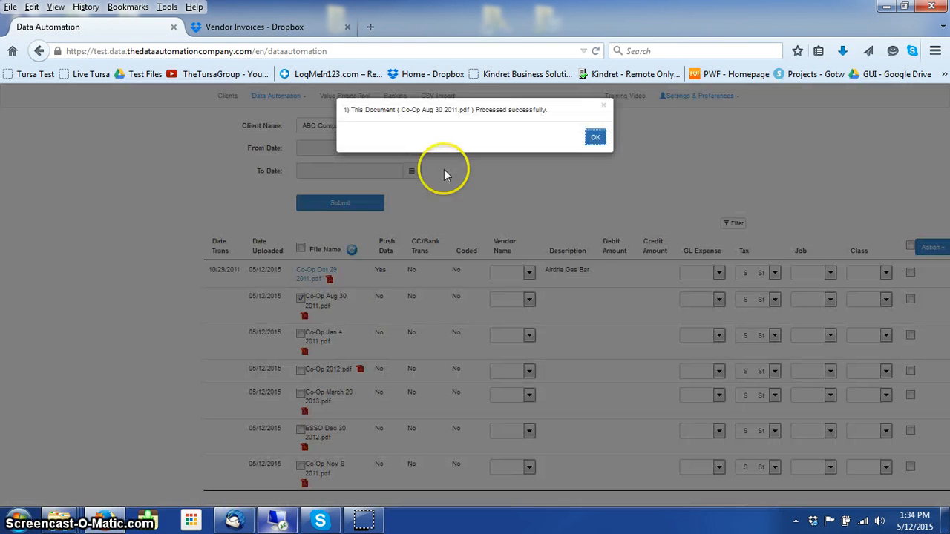
{"action": "mouse_move", "coordinate": [543, 109]}
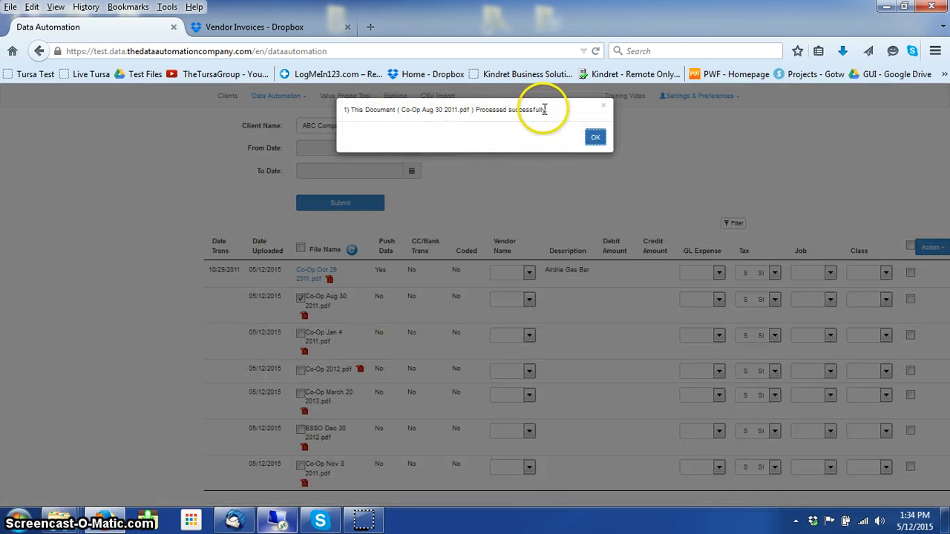
{"action": "left_click", "coordinate": [595, 137]}
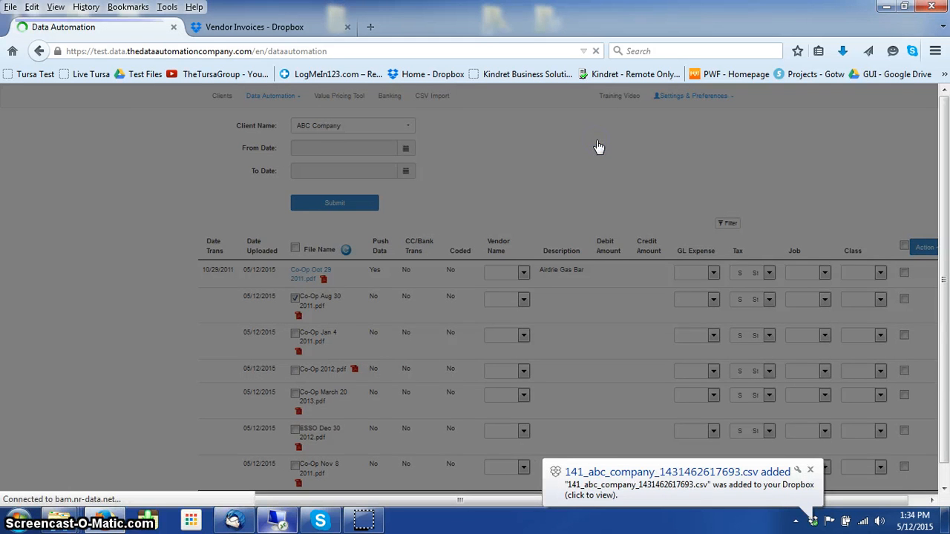